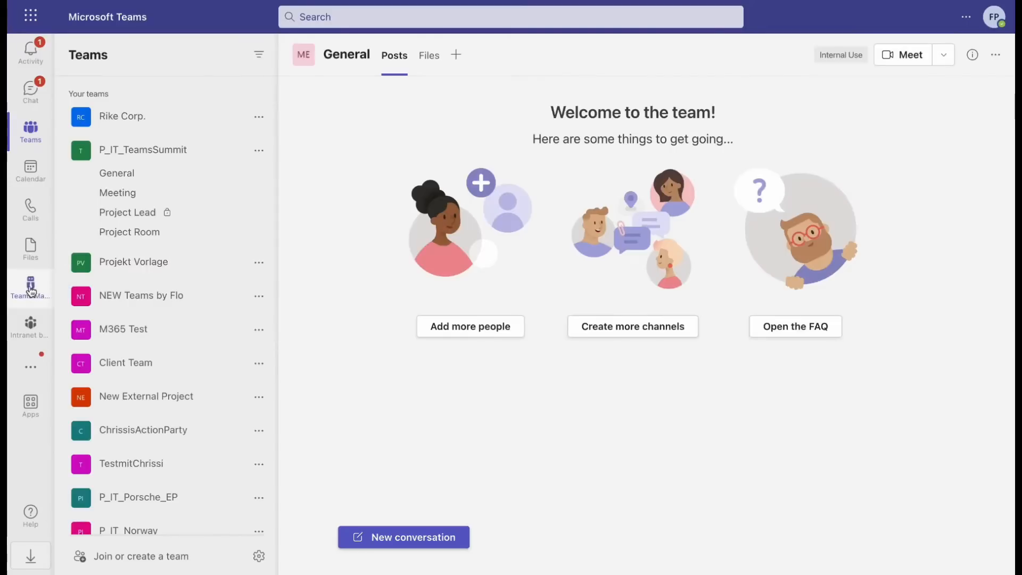
Step: Open the Teams Manager app, switch Configuration to Expert mode, and scroll to Governance
left_click(30, 287)
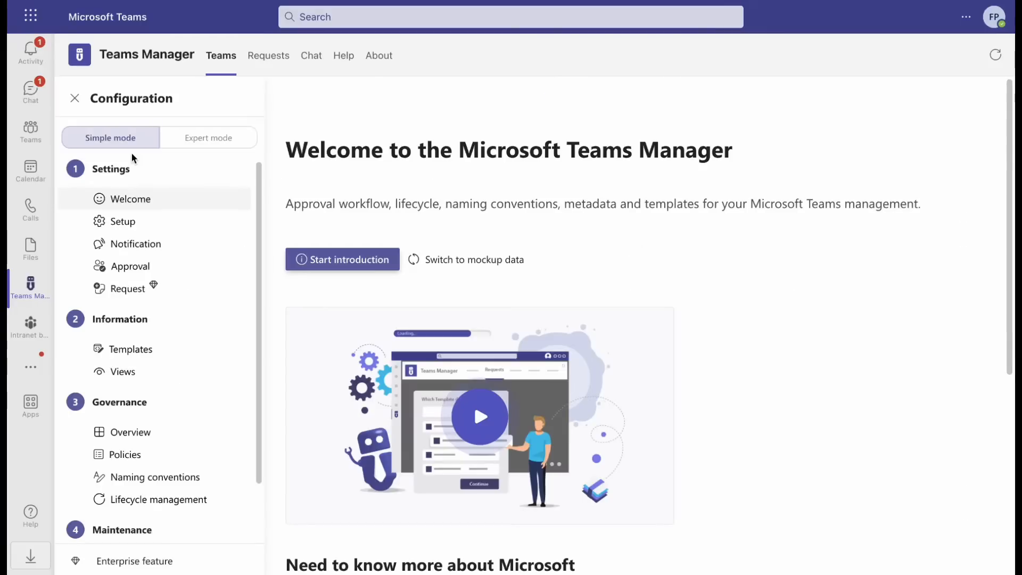
mouse_move(218, 157)
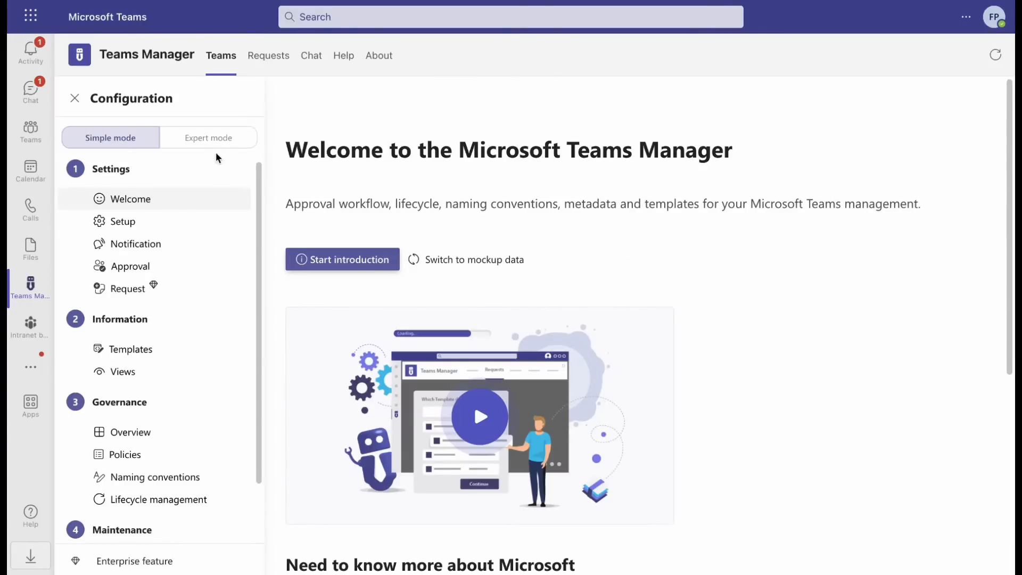
left_click(208, 136)
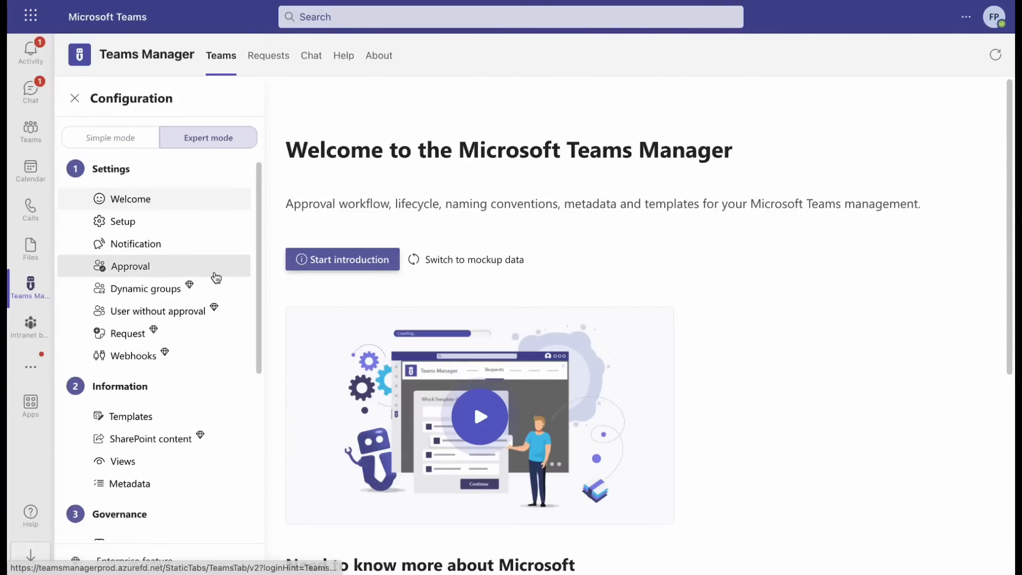
scroll("down", 3)
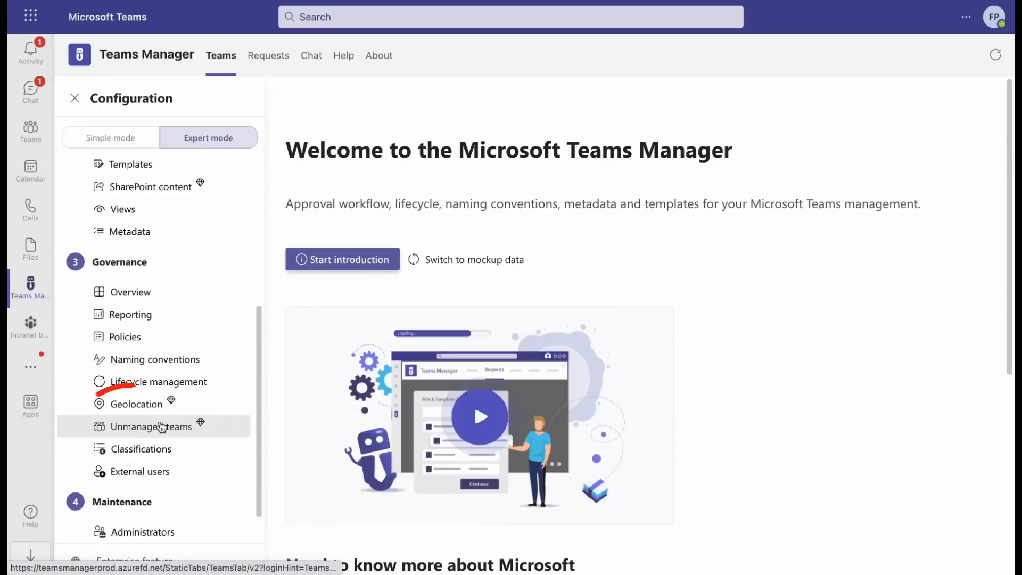
Step: Under Governance > Unmanaged teams, turn on 'Converting unmanaged teams creates a request'
left_click(152, 427)
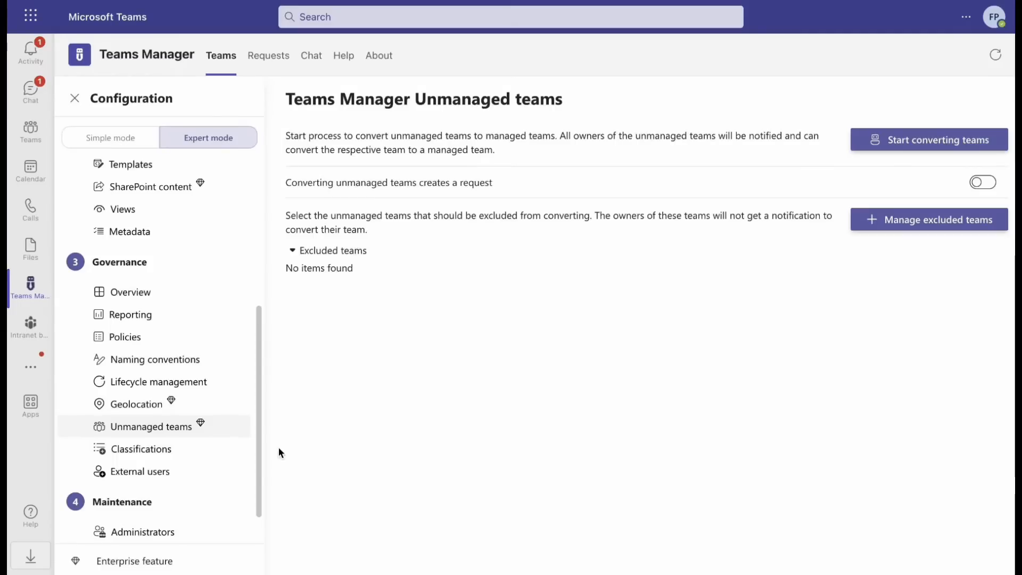
mouse_move(634, 321)
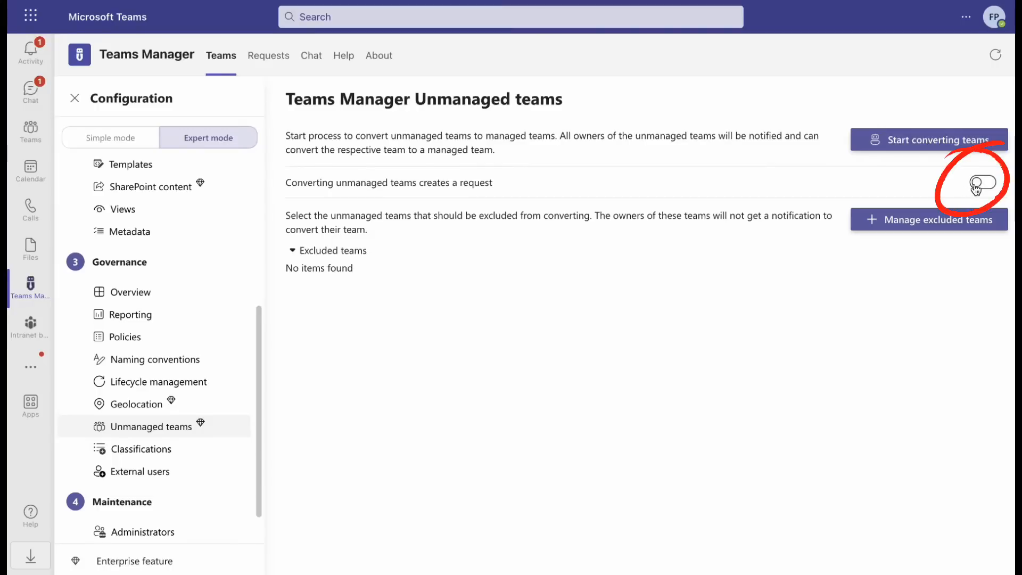
left_click(981, 182)
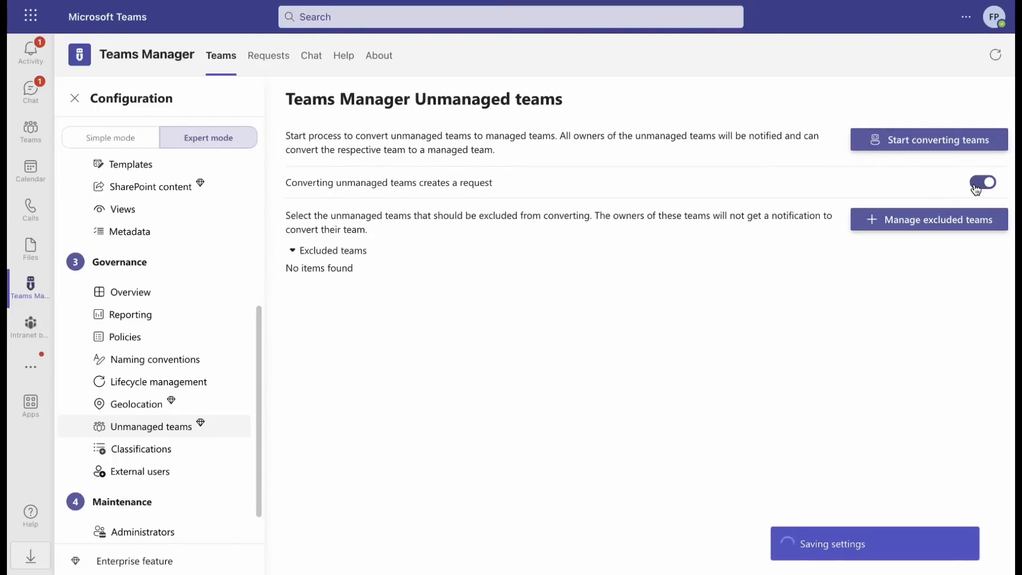
left_click(982, 183)
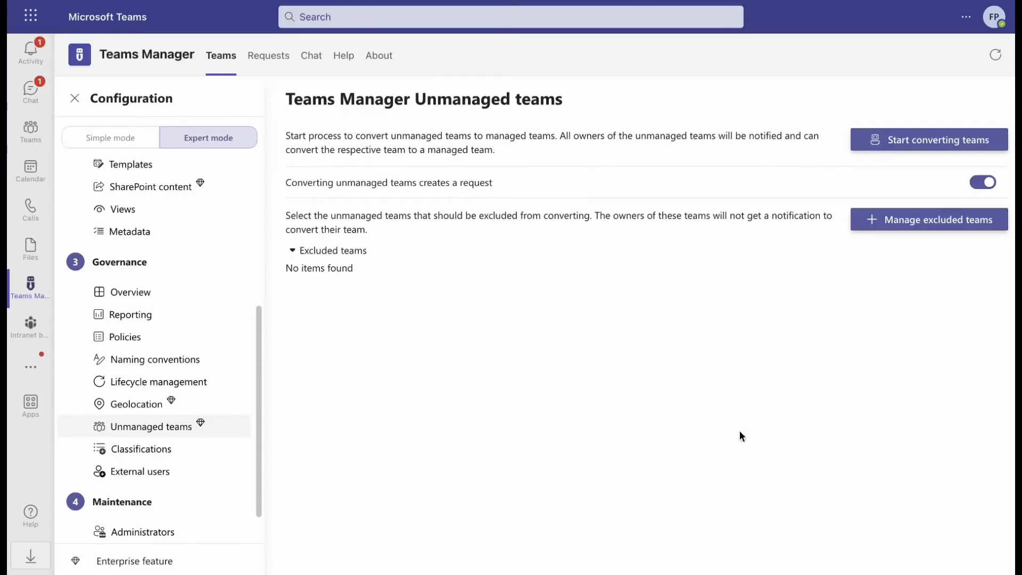
mouse_move(882, 226)
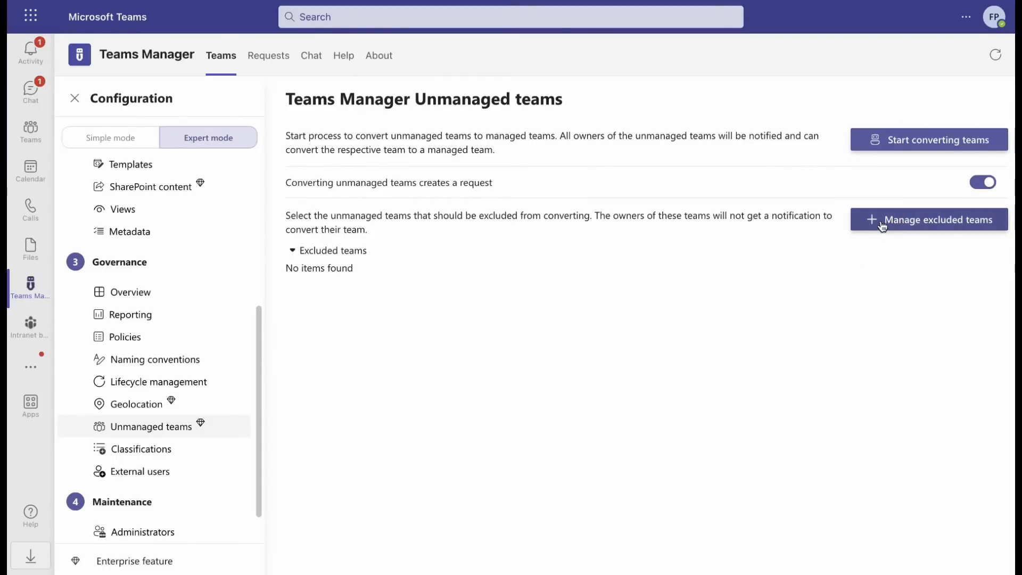
Step: Exclude all six other teams, including Test and Rike Corp., keeping Marketing Experts convertible
left_click(929, 219)
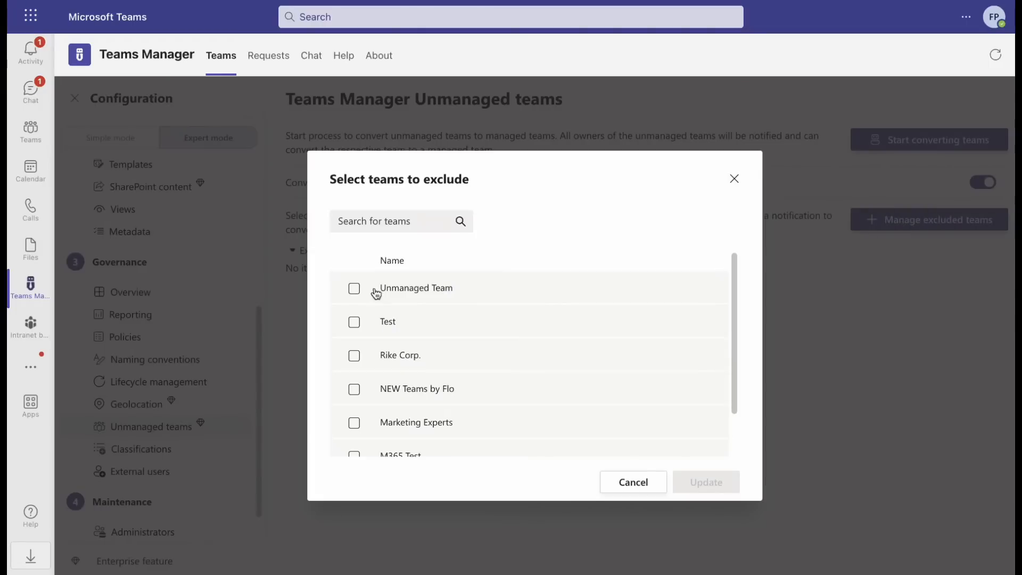
left_click(354, 363)
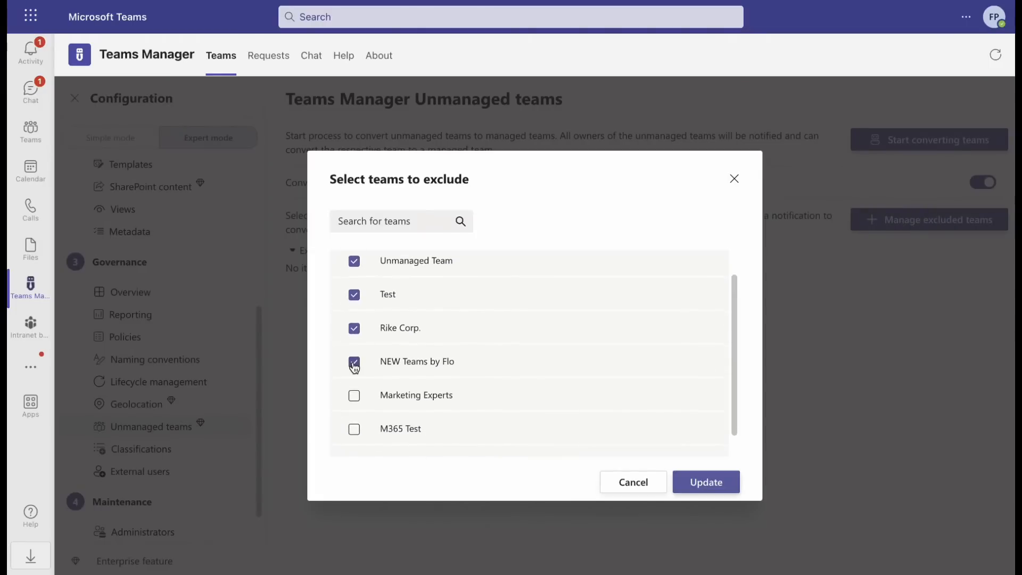
scroll("down", 3)
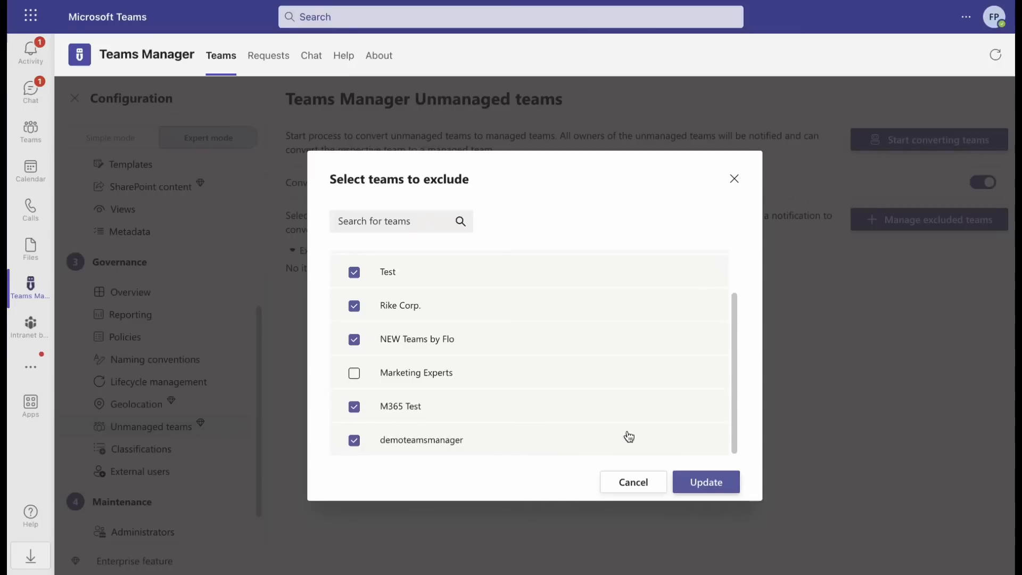
left_click(705, 482)
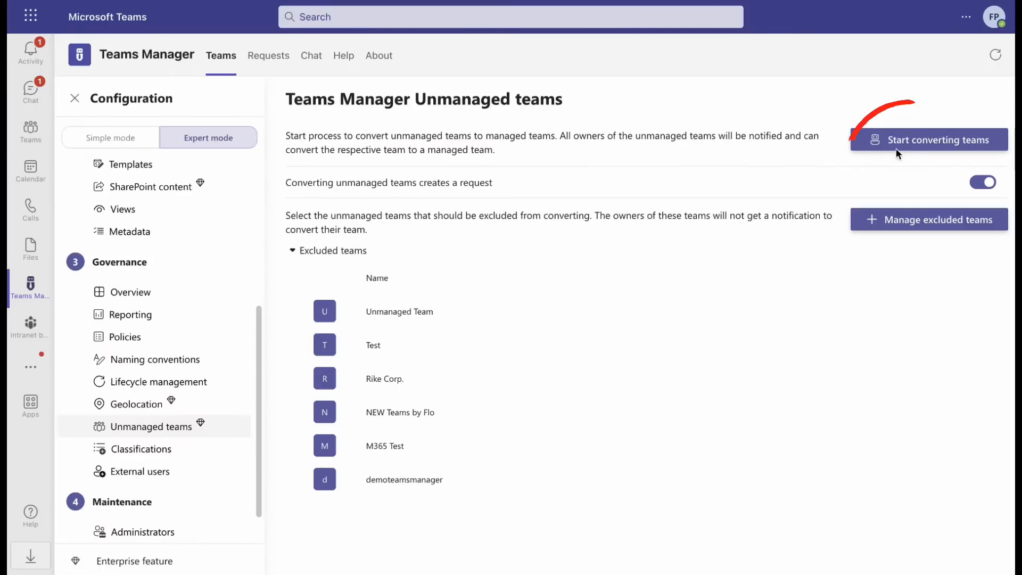
Step: Start converting teams, start the owner-notification bot, and dismiss the confirmation dialog
left_click(928, 140)
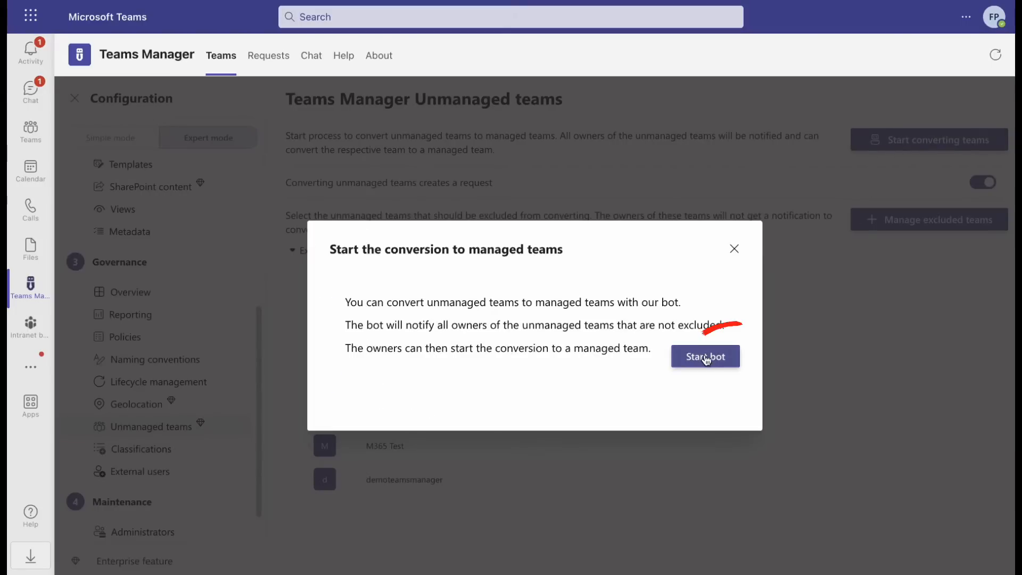
left_click(705, 357)
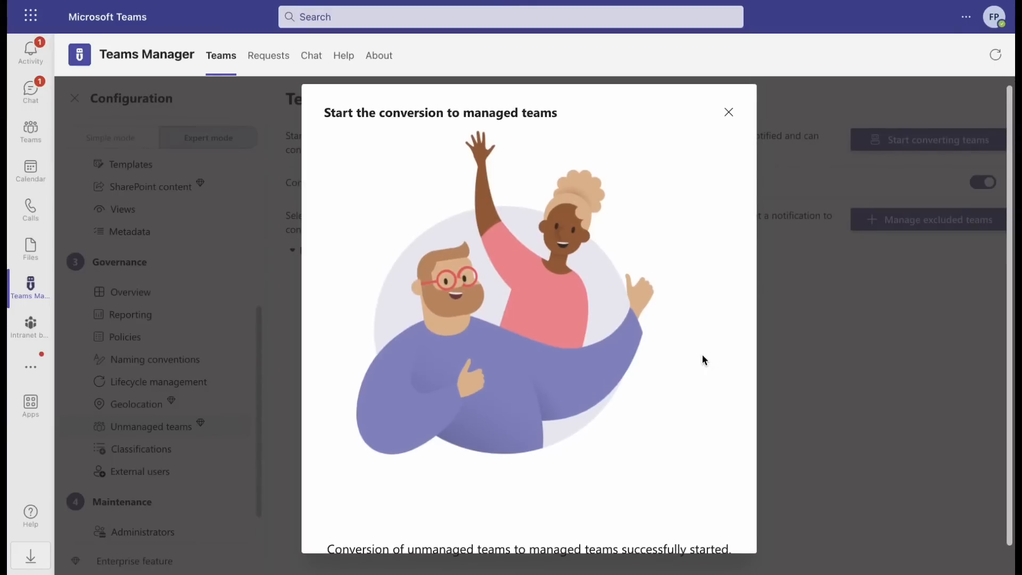
left_click(728, 112)
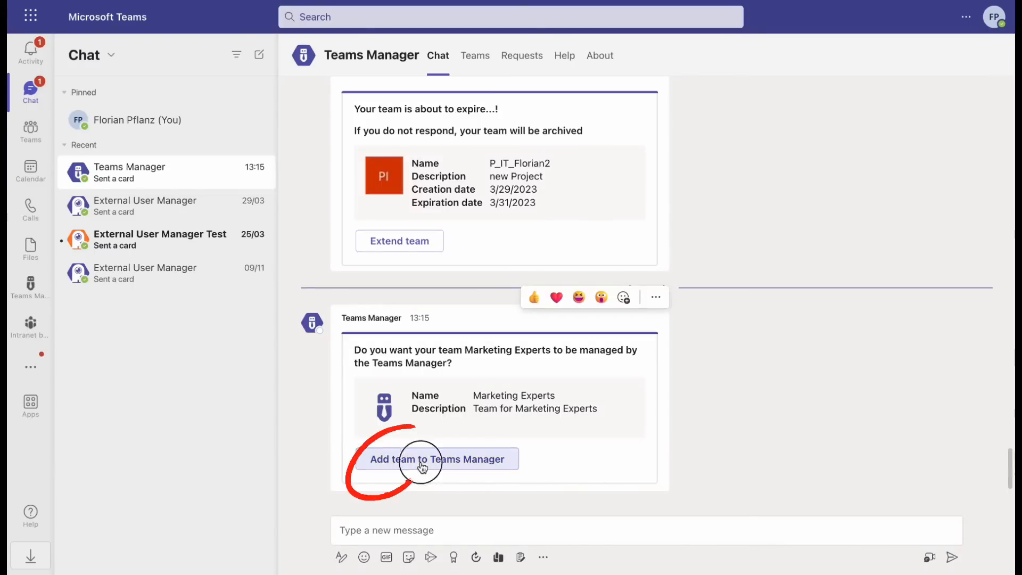
Step: Add Marketing Experts using Template for new Projects, with comment 'Team needed for Marketing Experts'
left_click(438, 459)
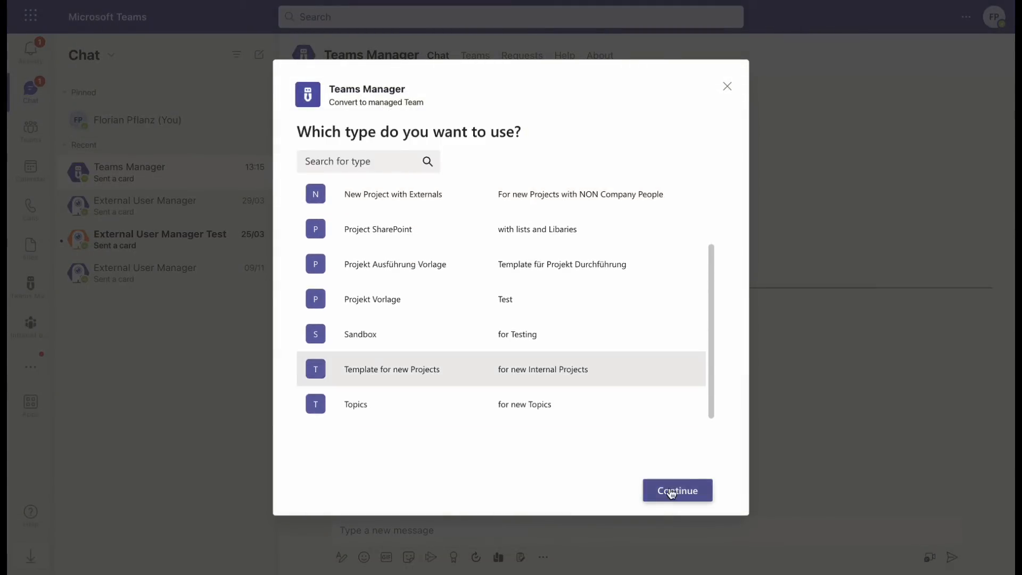
left_click(677, 490)
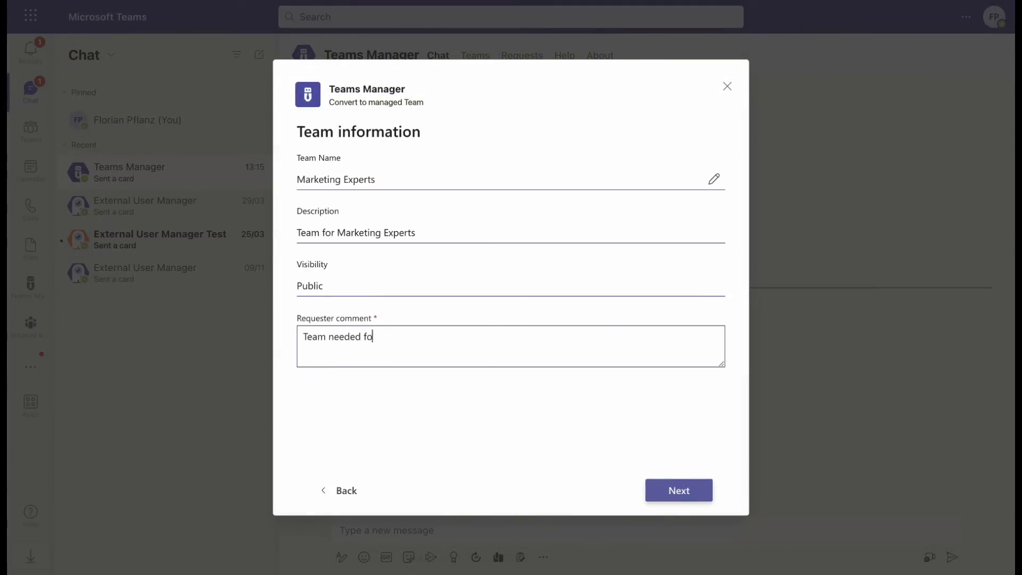
type("r Marketing Experts")
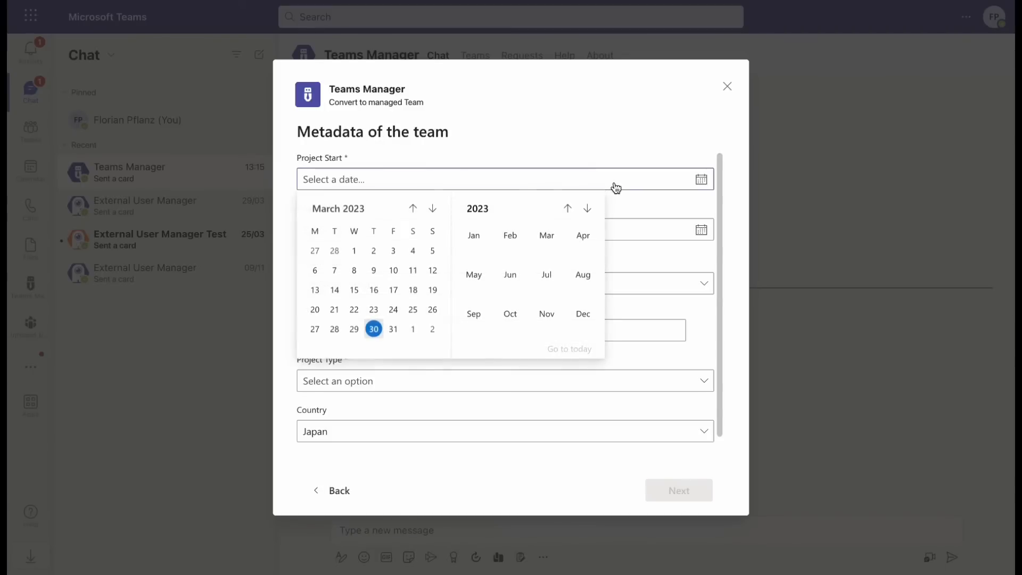
Step: Enter project dates 31/03/2023–02/04/2023, department Sales, type External, then review the overview
left_click(393, 328)
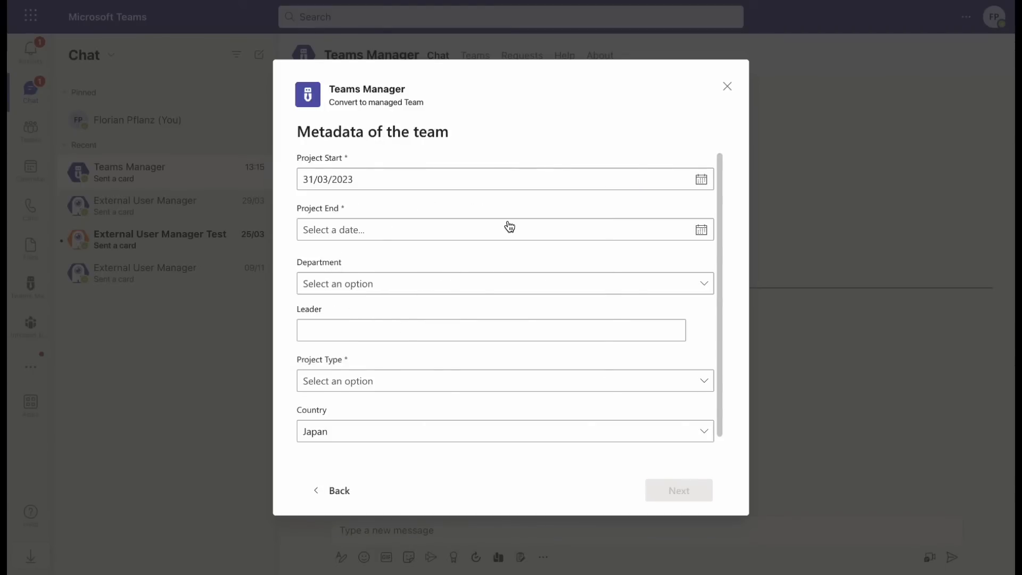
type("02/04/2023")
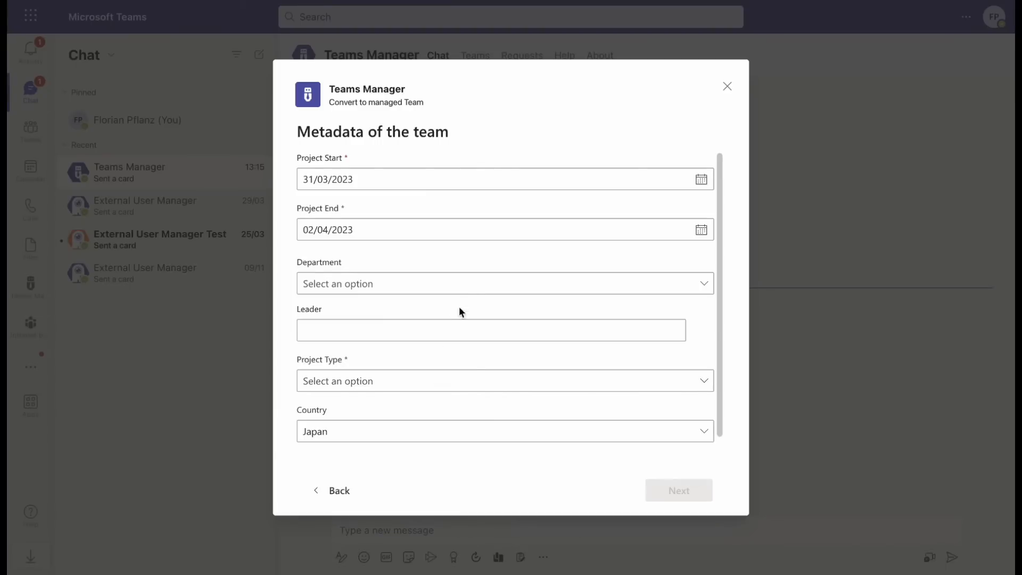
left_click(505, 283)
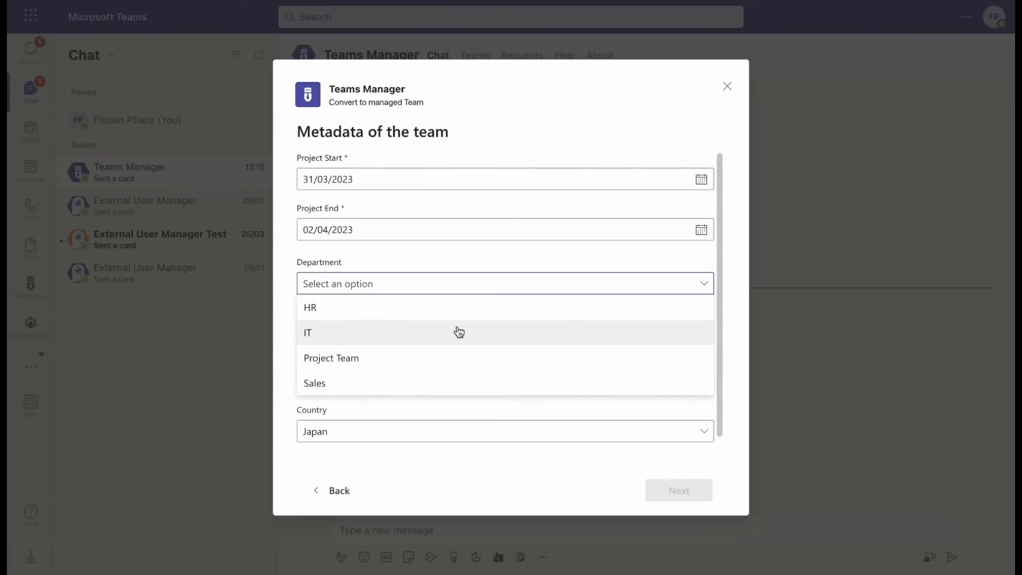
left_click(314, 382)
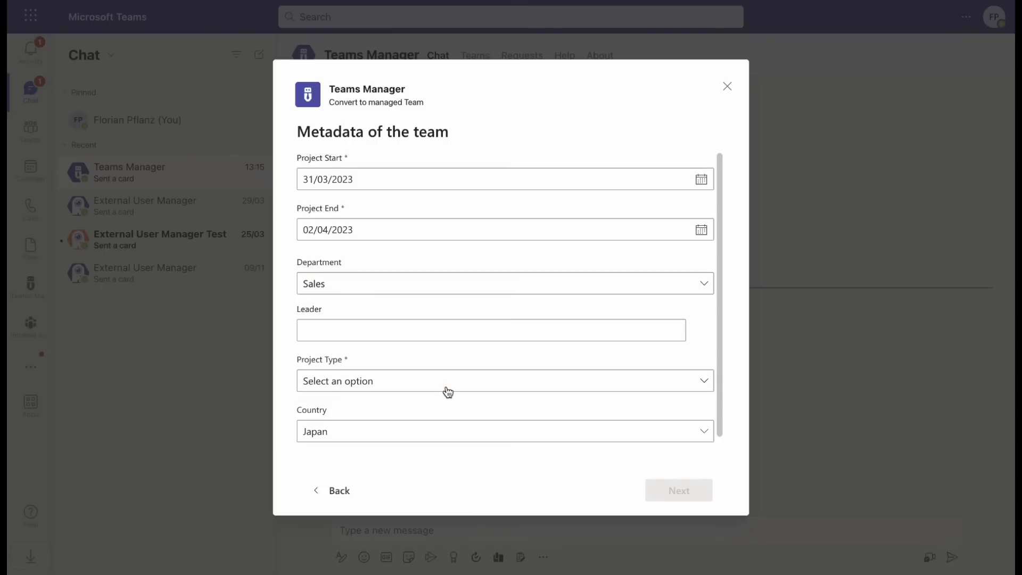
left_click(504, 381)
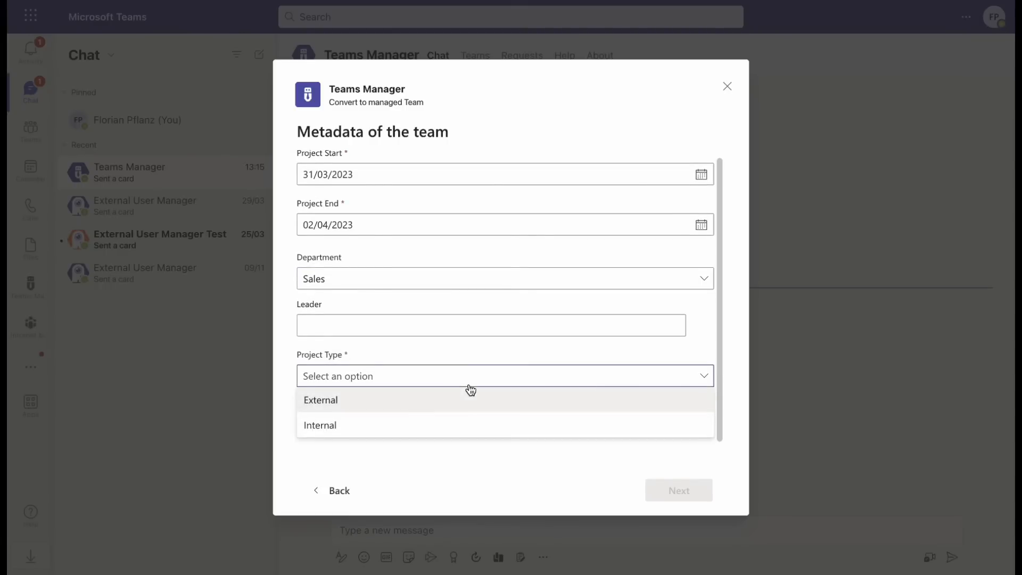
left_click(320, 400)
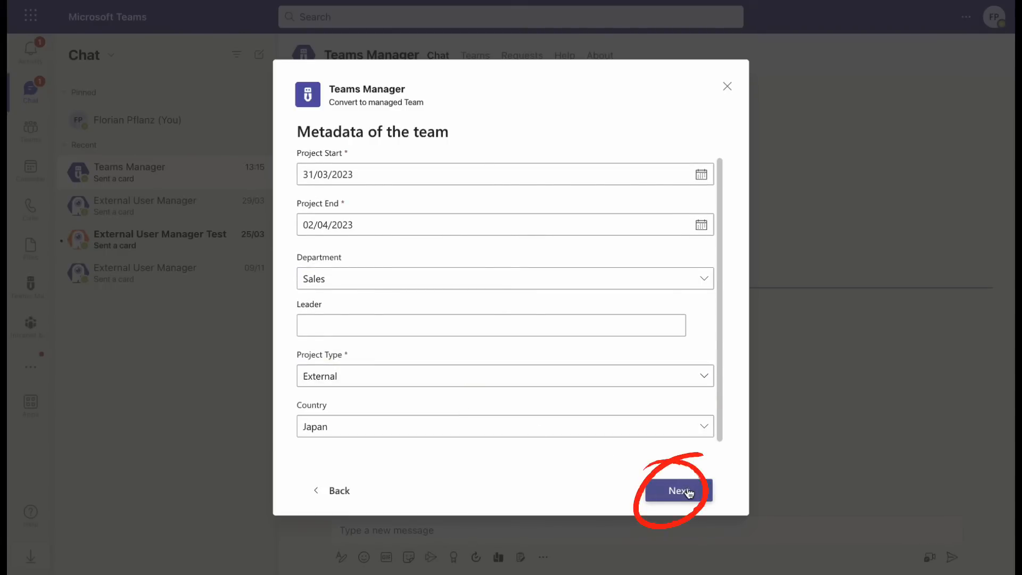
left_click(677, 491)
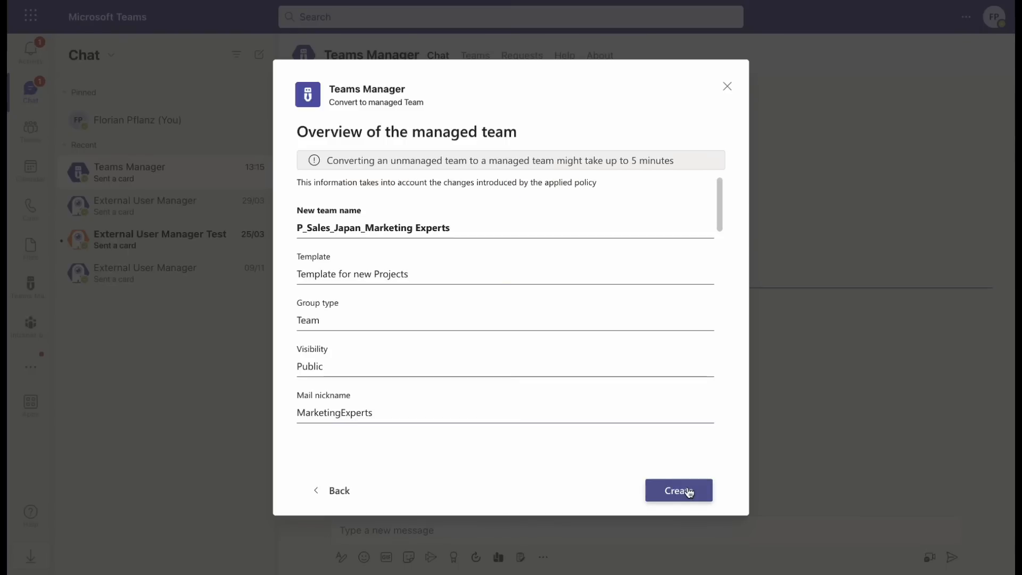
Step: Create P_Sales_Japan_Marketing Experts from the overview and approve its conversion request
scroll("down", 3)
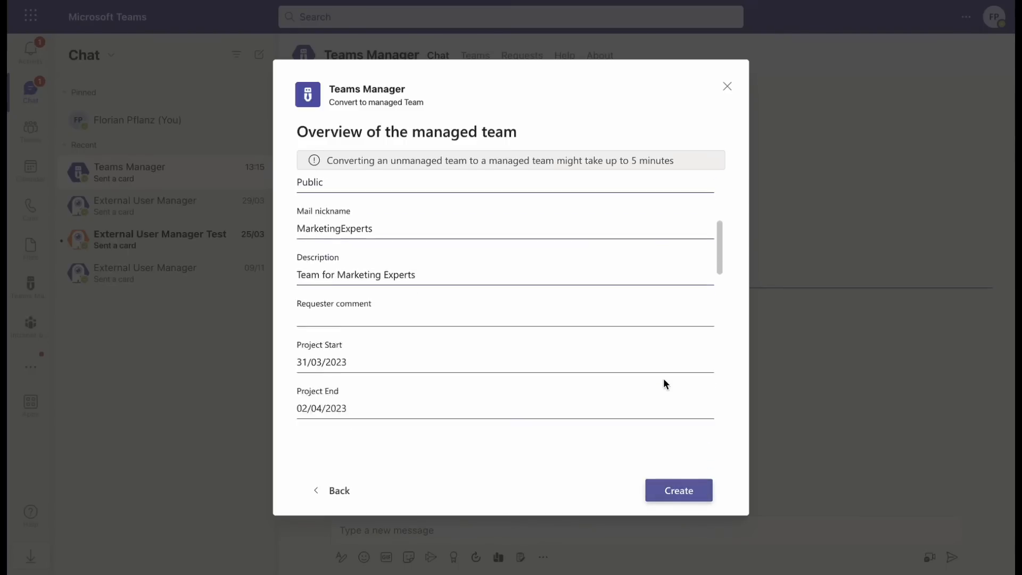
scroll("down", 3)
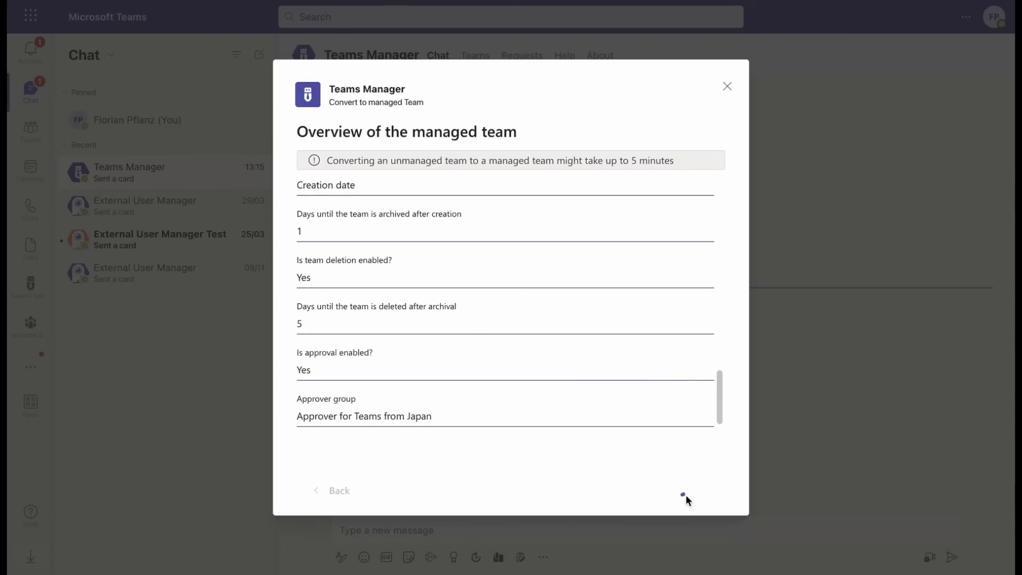
left_click(941, 182)
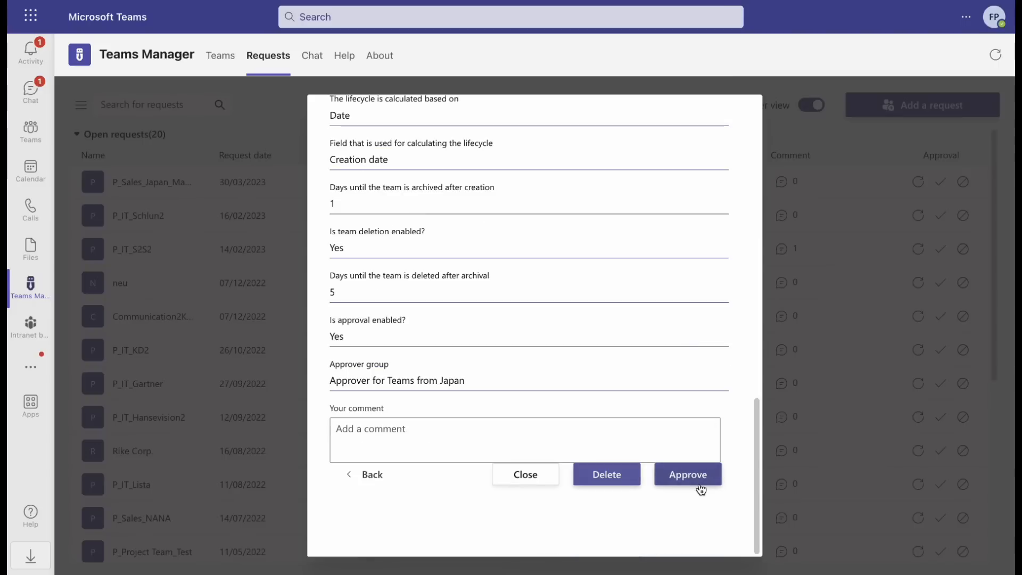
left_click(686, 474)
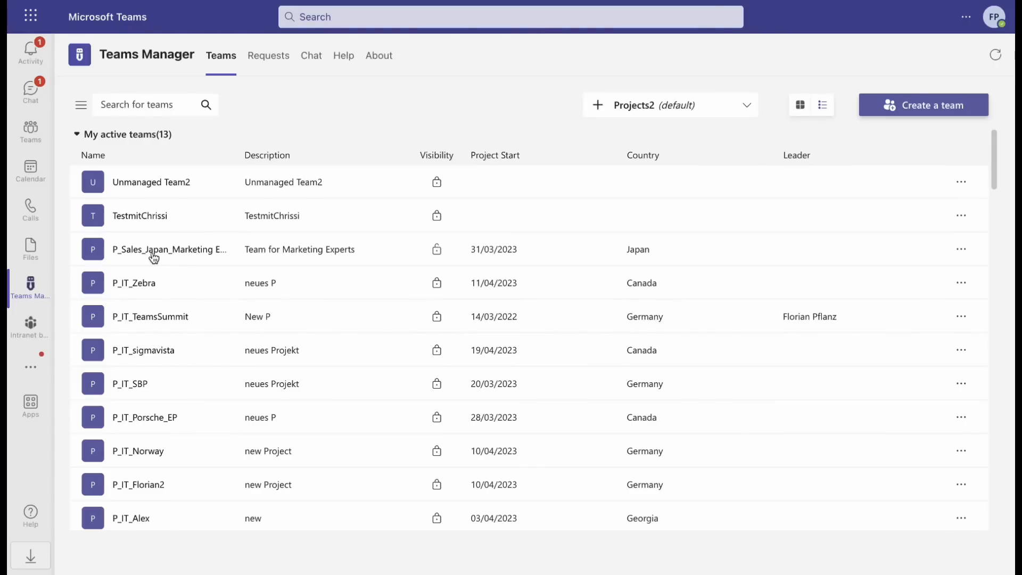